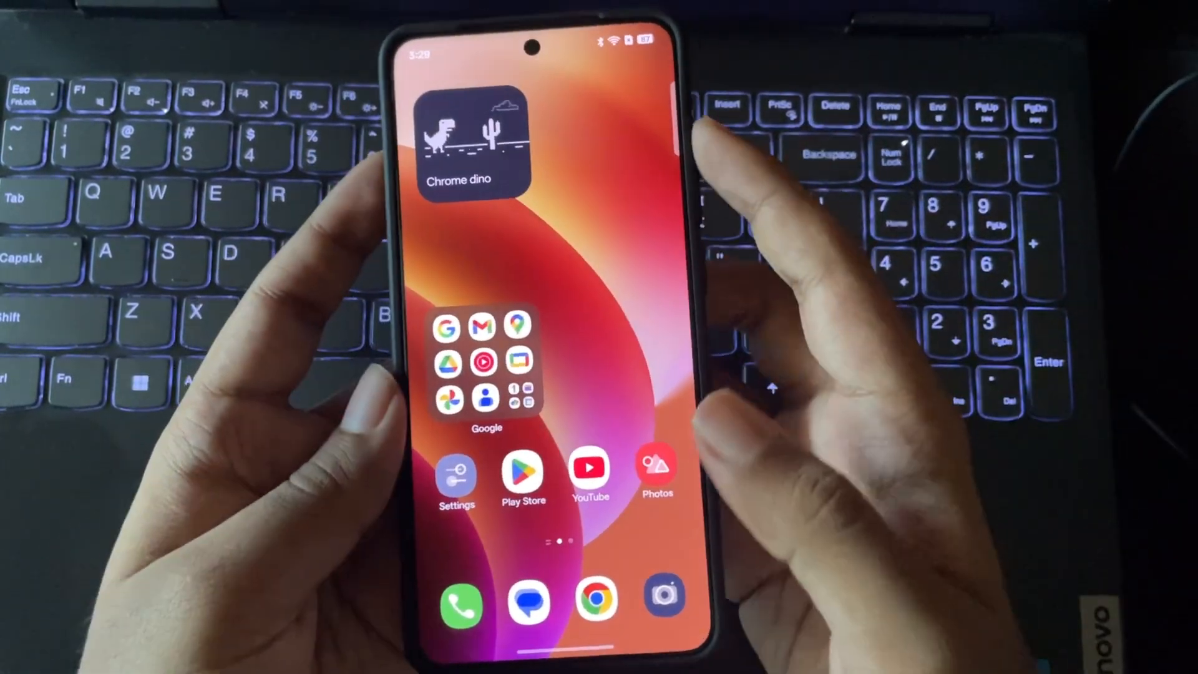
- Swipe to the second home-screen page and launch ZArchiver
scroll("left", 3)
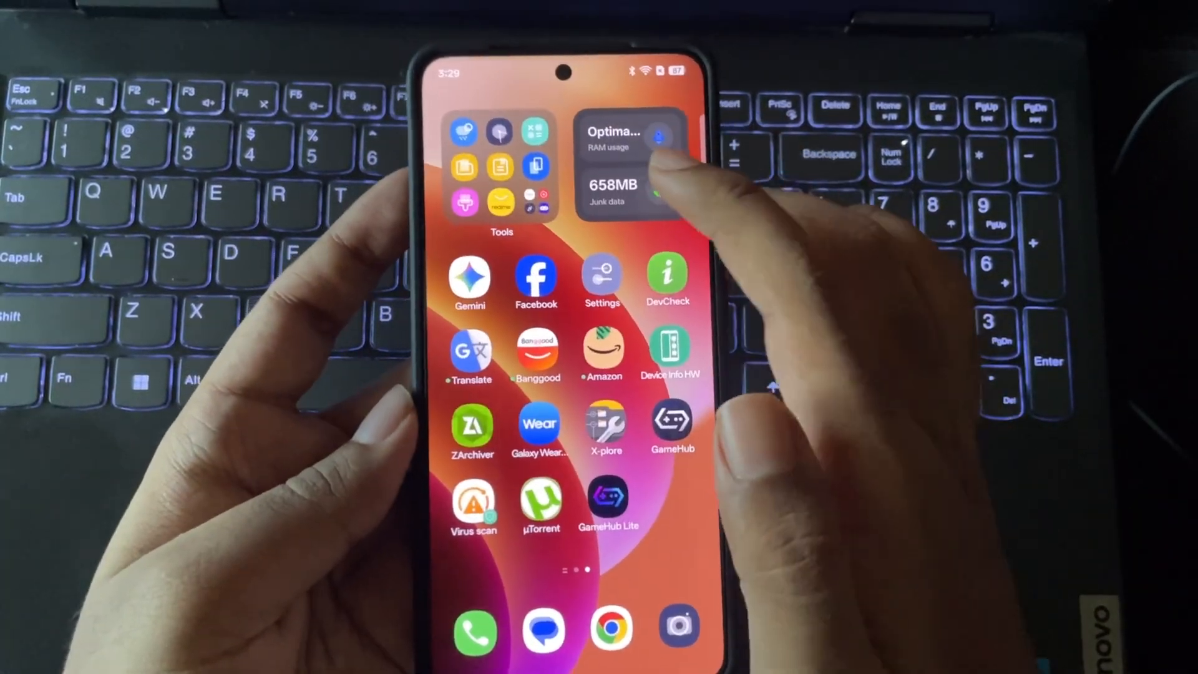
left_click(630, 160)
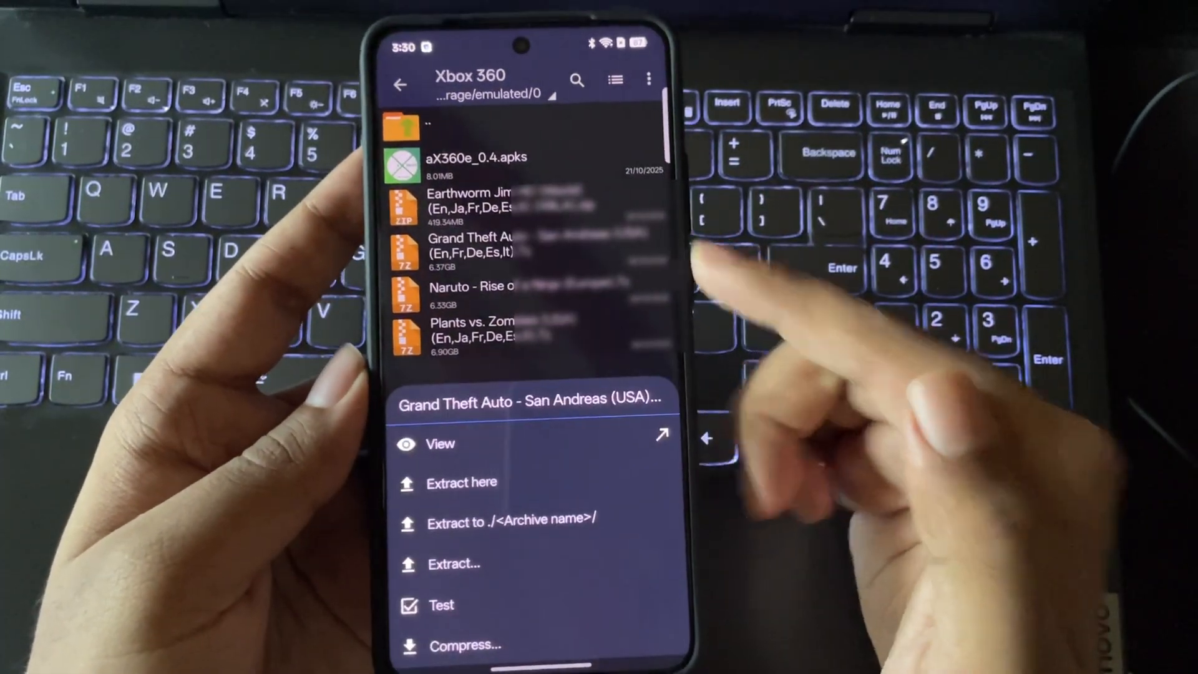
- Extract the GTA San Andreas .7z into its own folder and hide the progress dialog
left_click(461, 483)
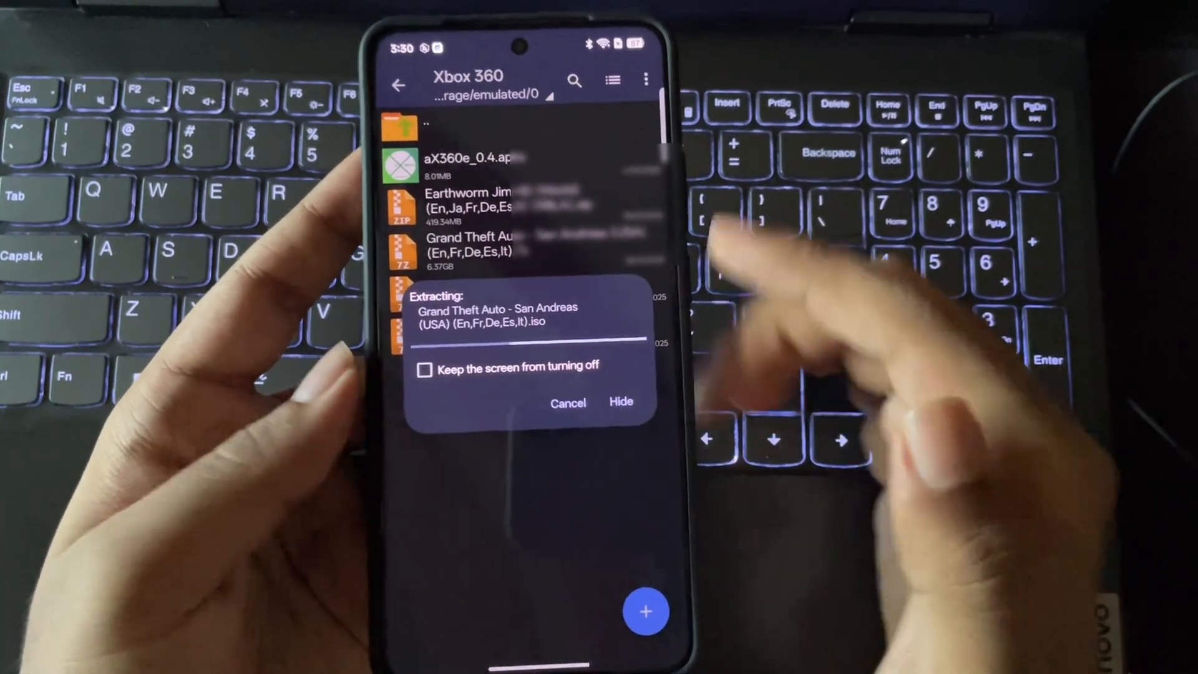
left_click(423, 368)
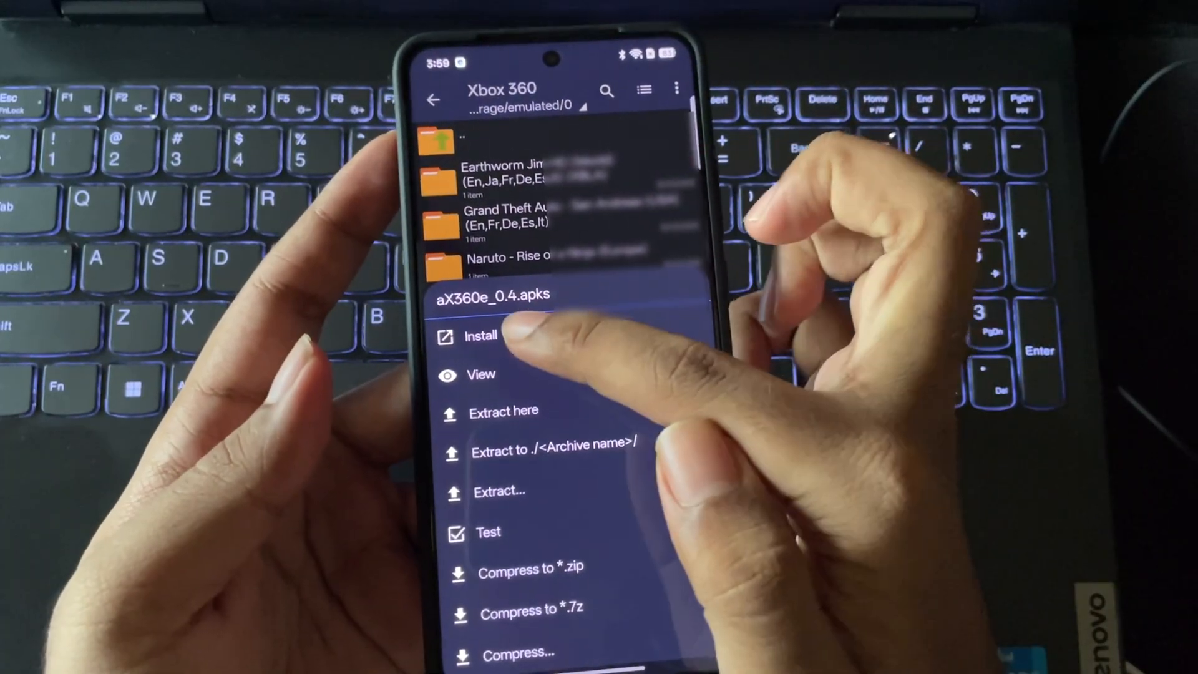
- Install aX360e_0.4.apks, confirm the installation and close the installer when done
left_click(481, 336)
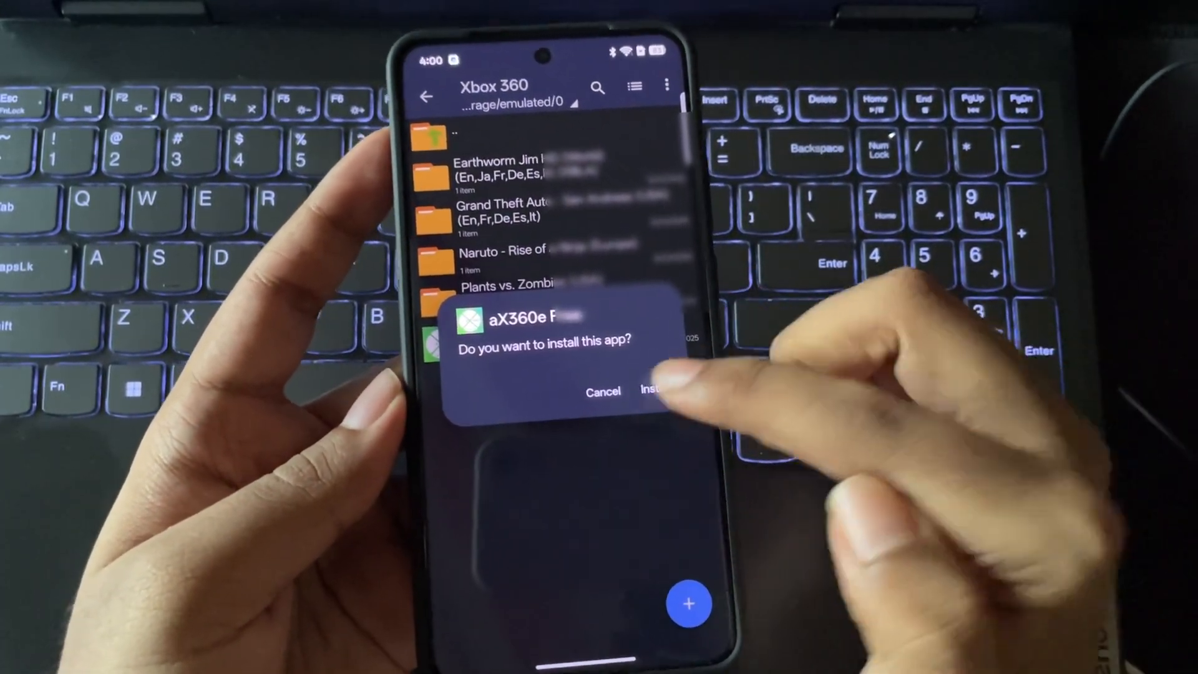
left_click(654, 390)
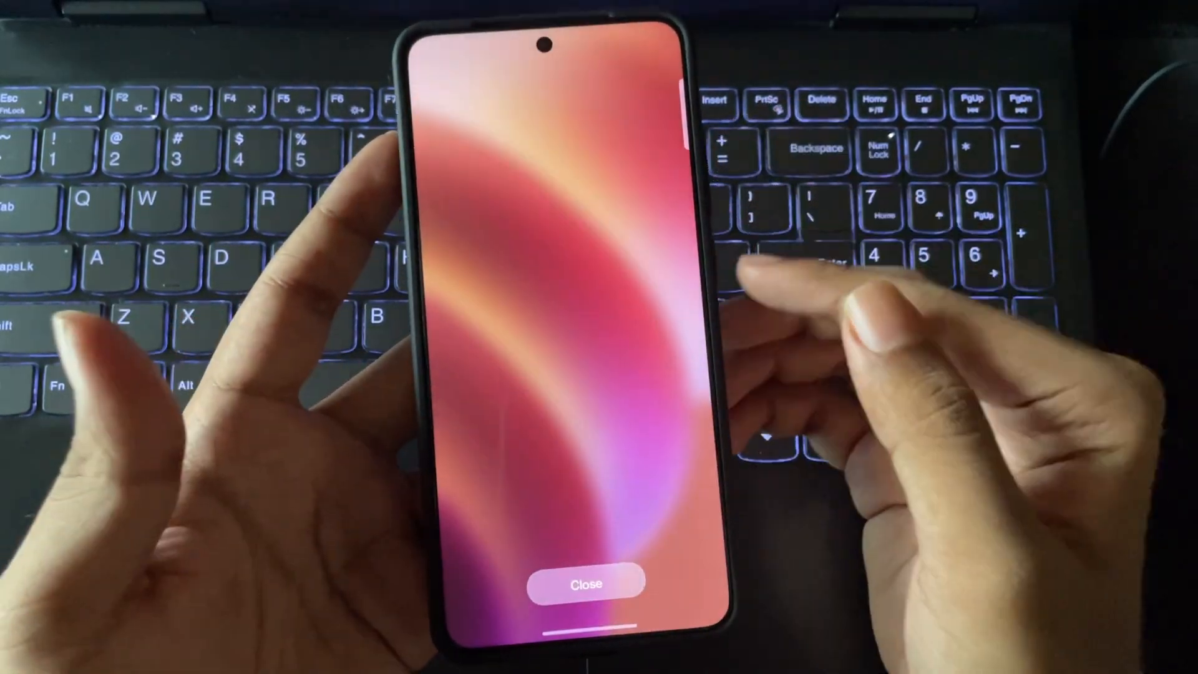
left_click(586, 582)
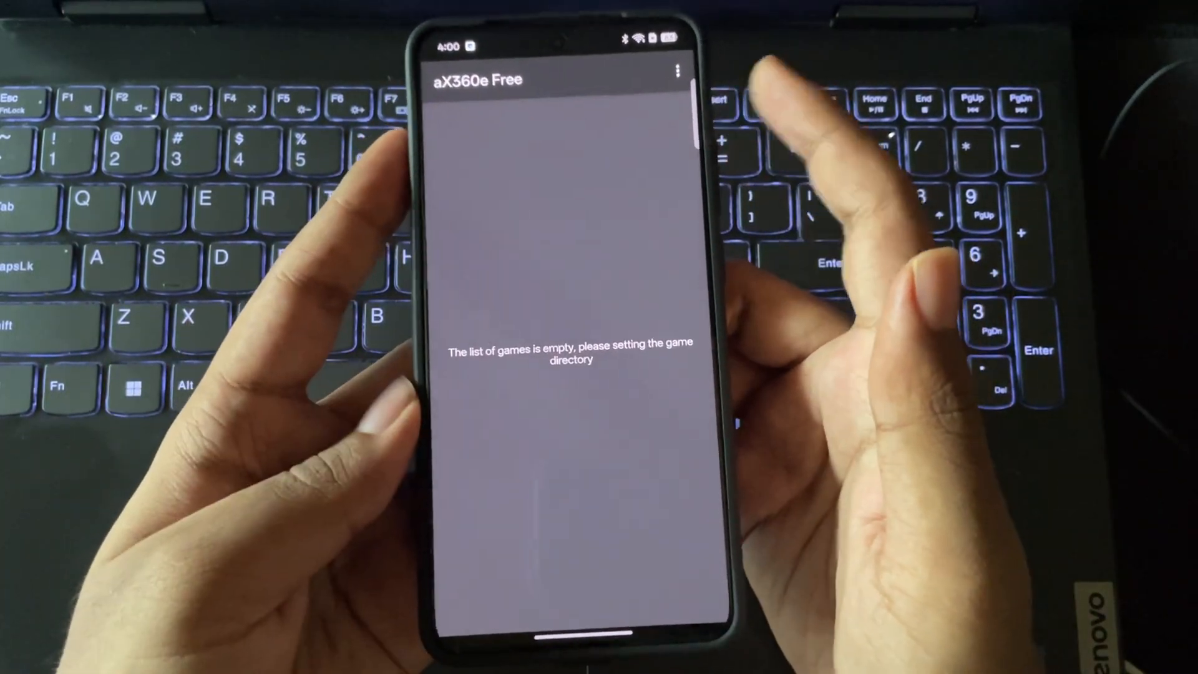
- Set the Xbox 360 games folder as game directory via Set Game Directory and allow access
left_click(678, 71)
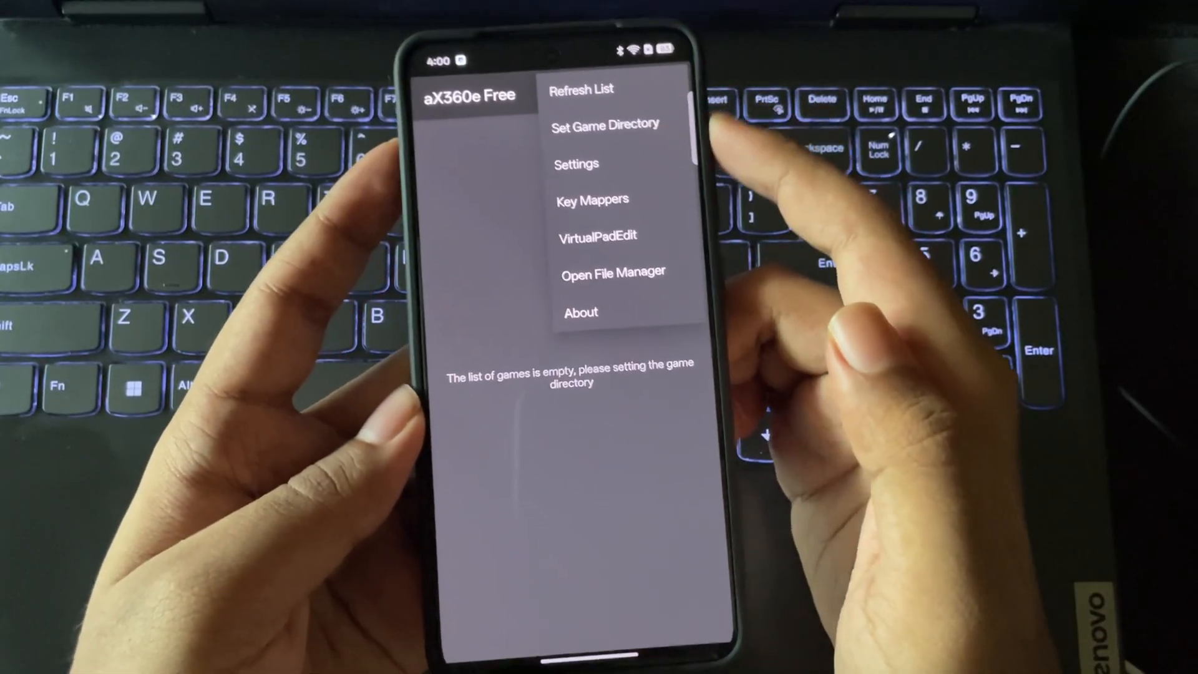
left_click(604, 124)
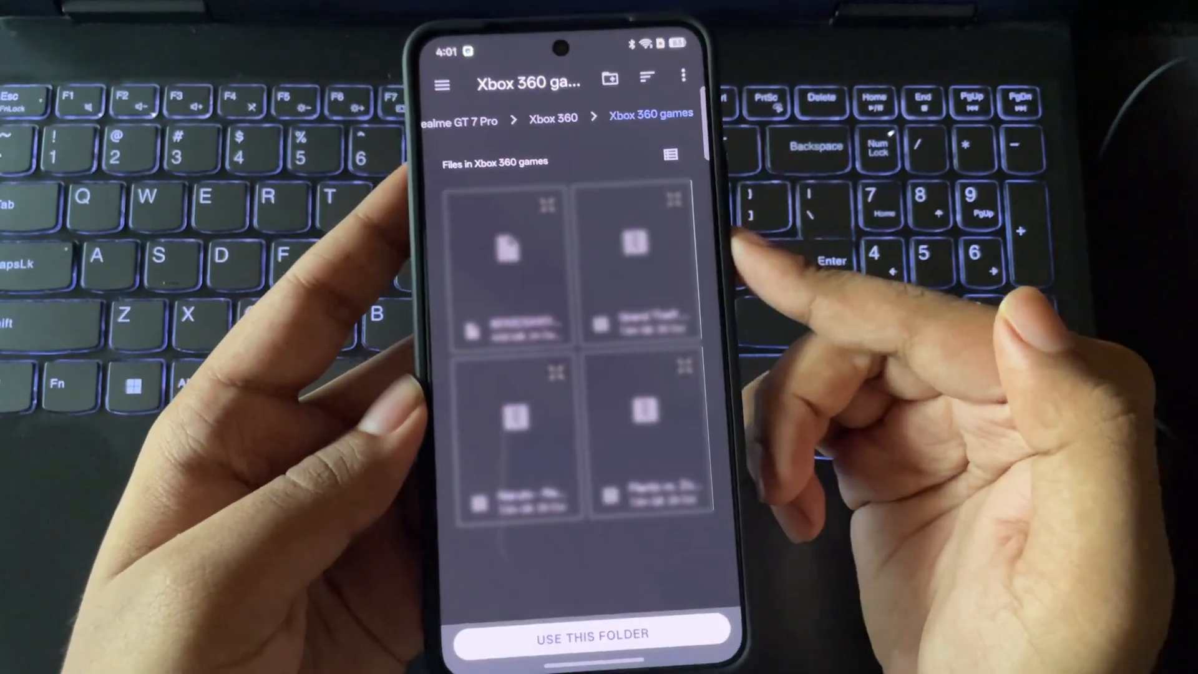
left_click(595, 636)
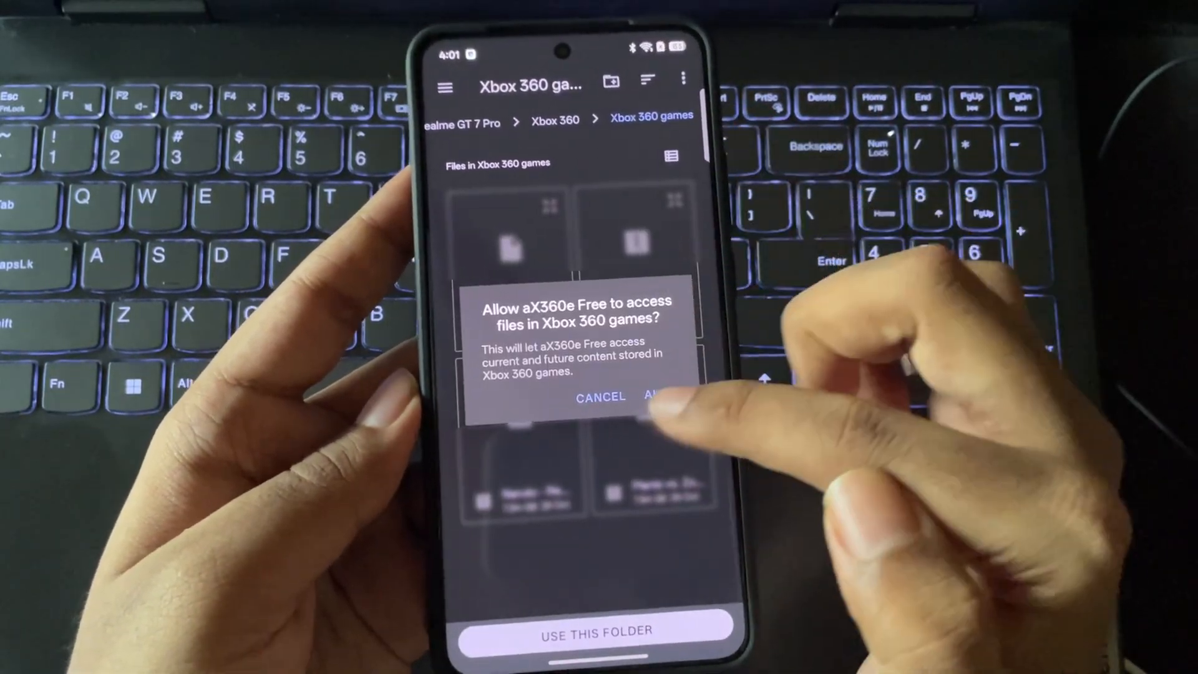
left_click(657, 397)
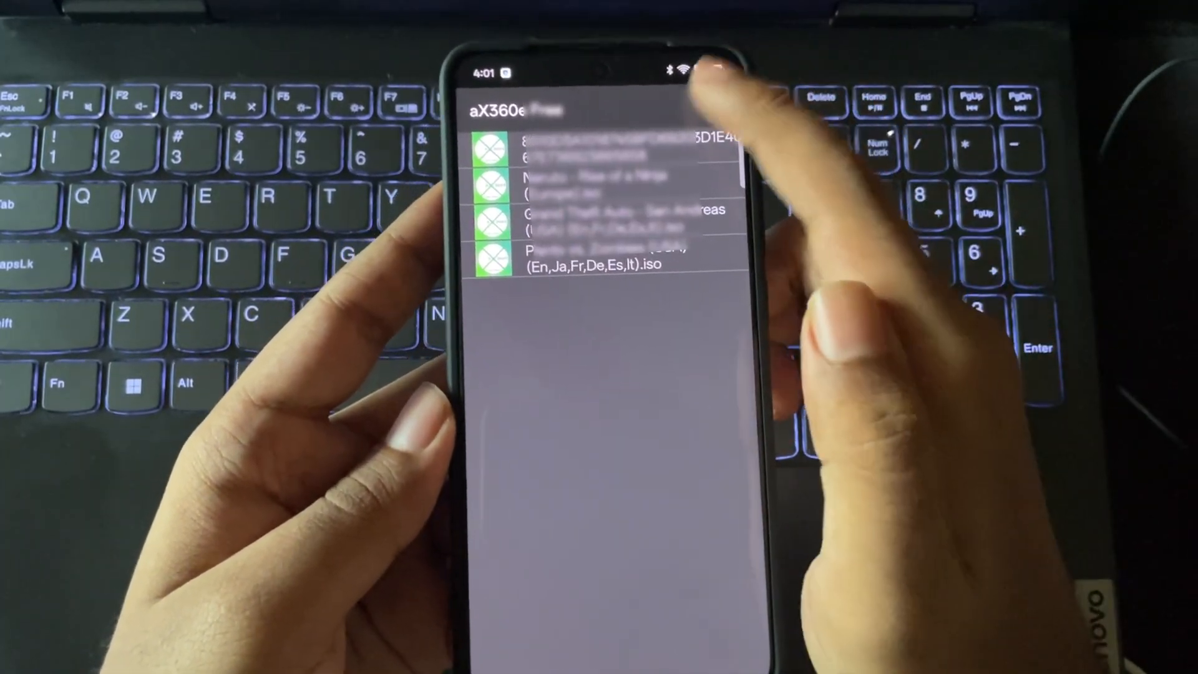
- Browse the three-dot menu entries and show the emulator's About page with CPU details
left_click(715, 73)
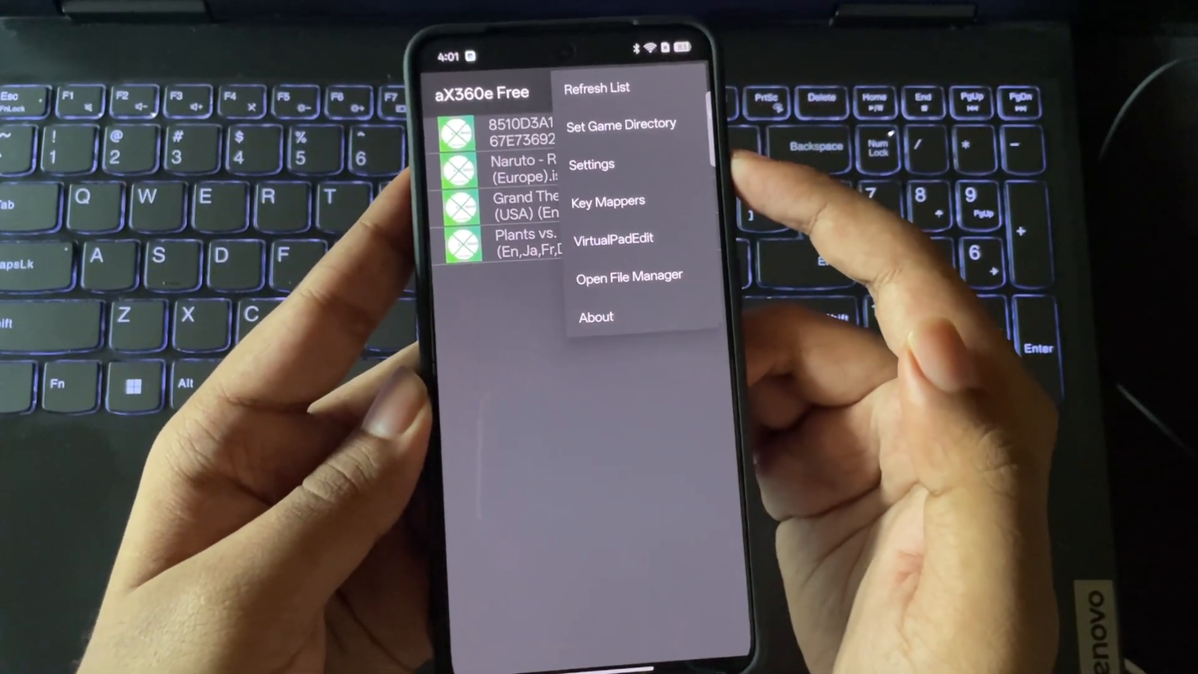
left_click(592, 164)
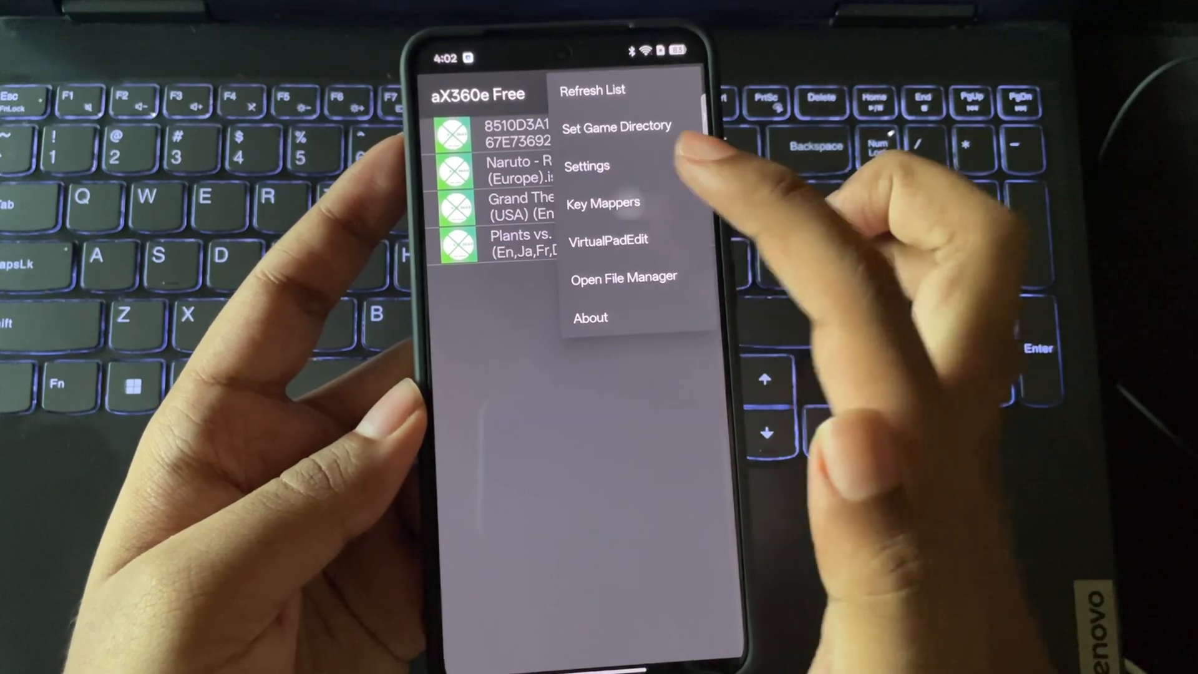
left_click(603, 201)
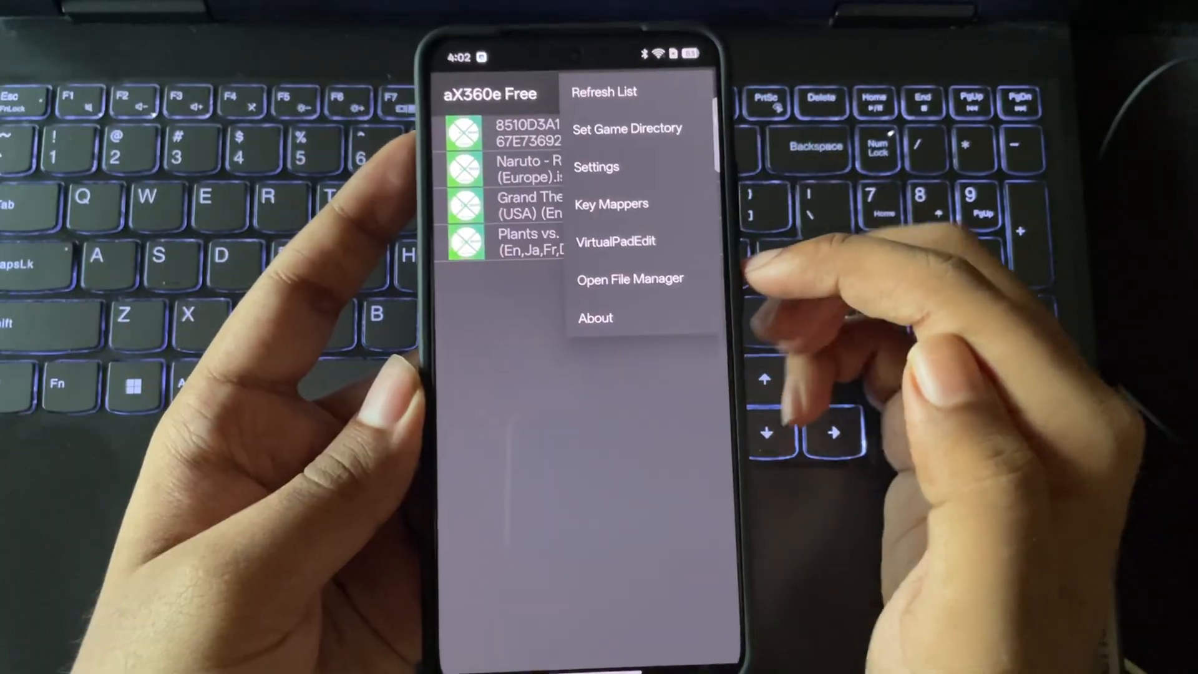
left_click(615, 242)
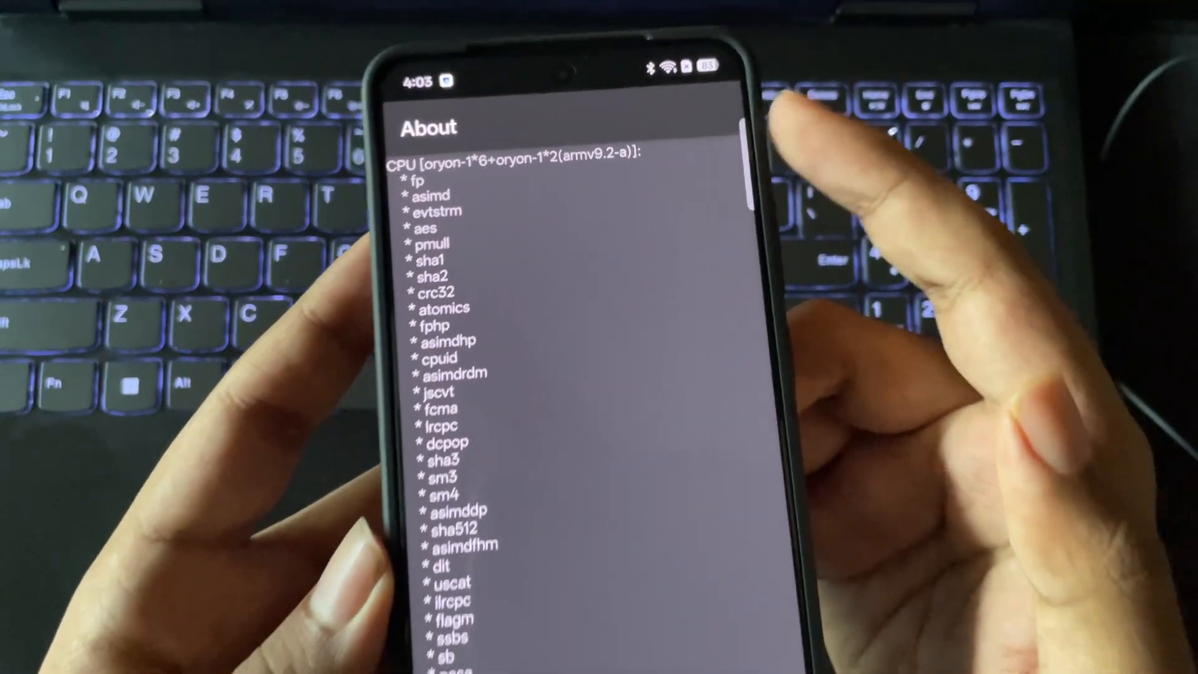
scroll("down", 3)
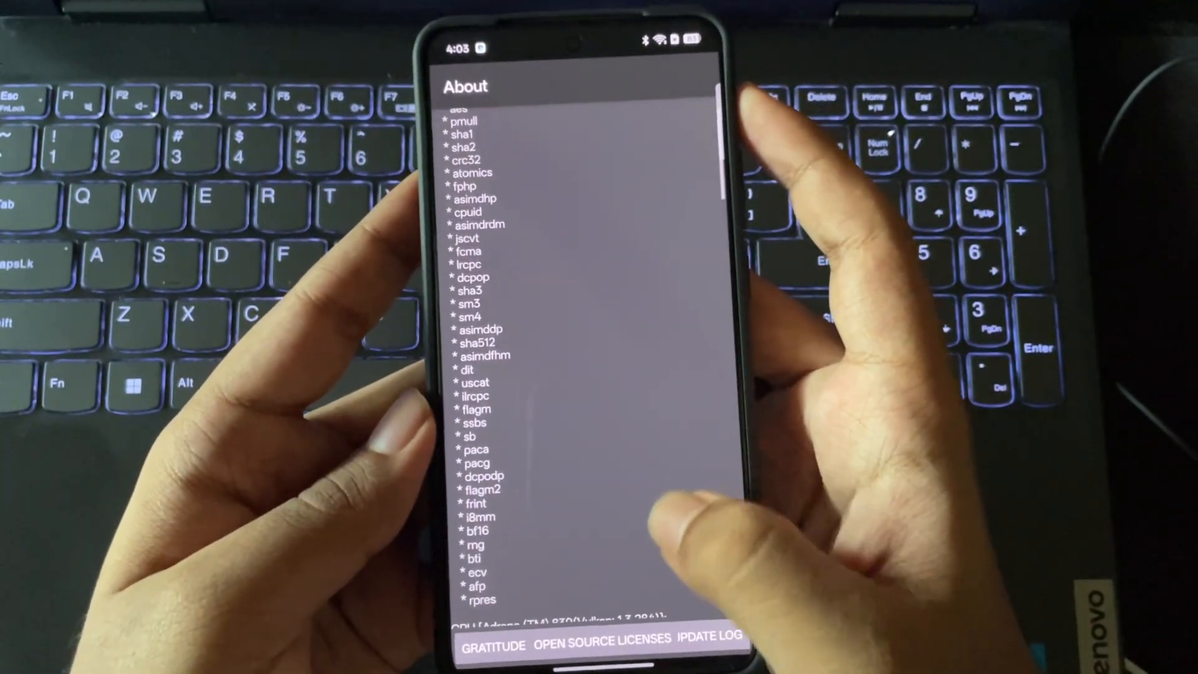
scroll("down", 3)
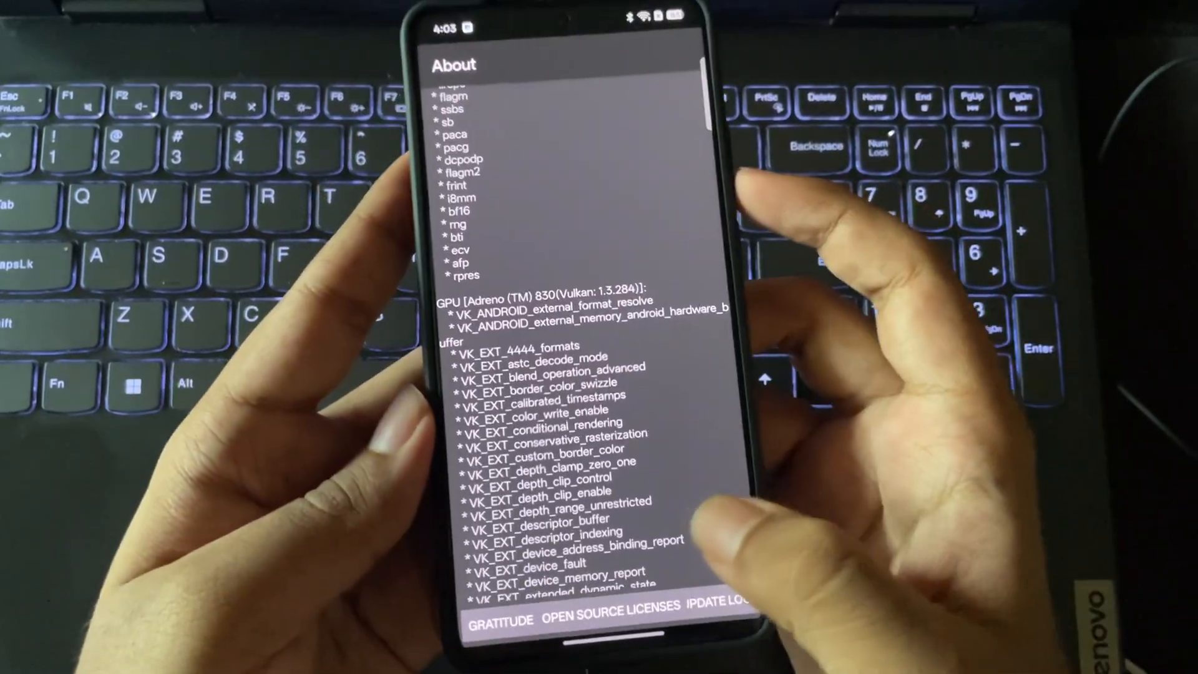
scroll("down", 3)
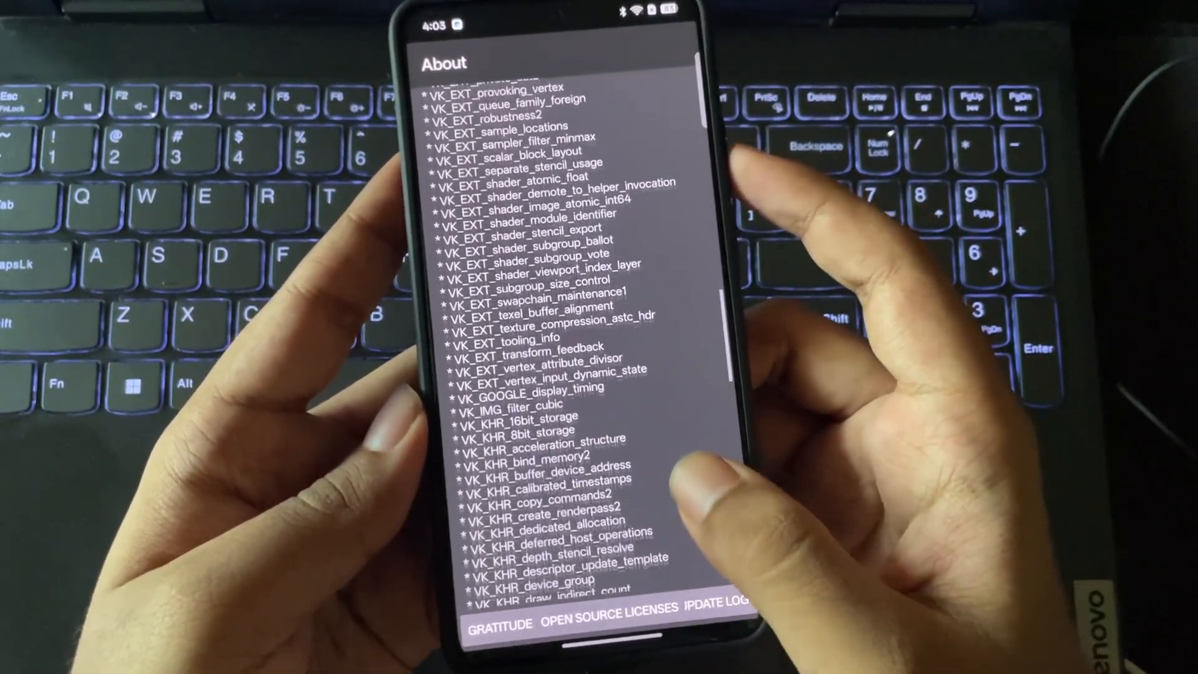
scroll("down", 3)
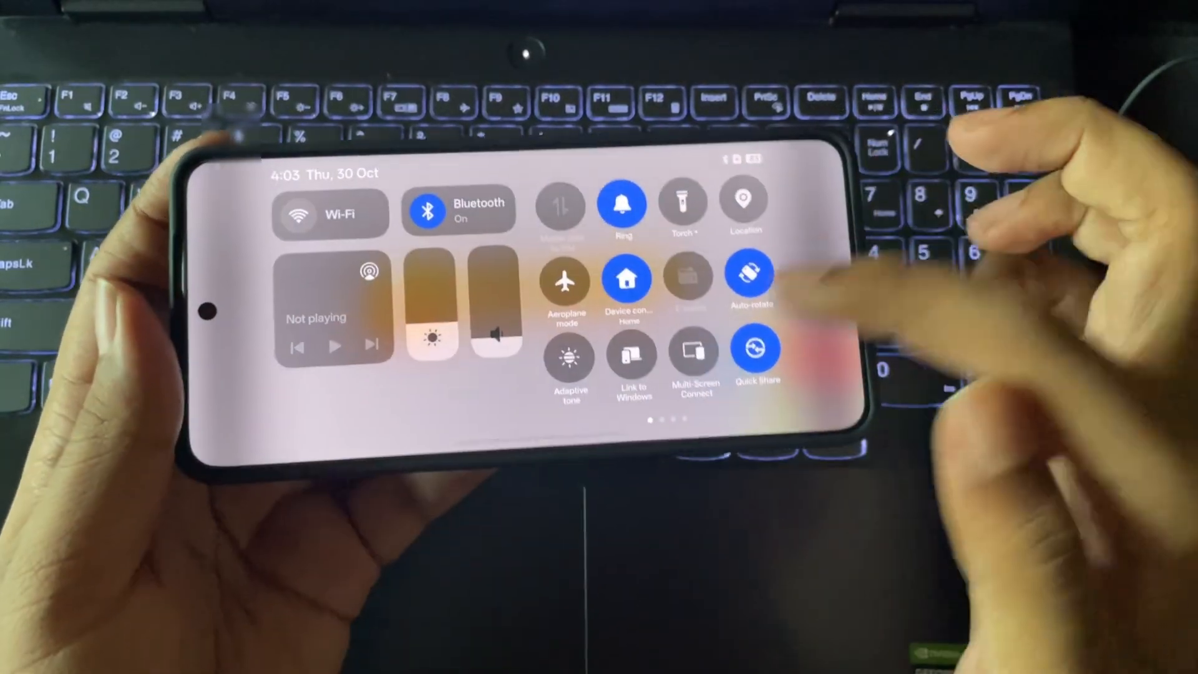
- Swipe through the Quick Settings tiles with Auto-rotate enabled for landscape
scroll("left", 3)
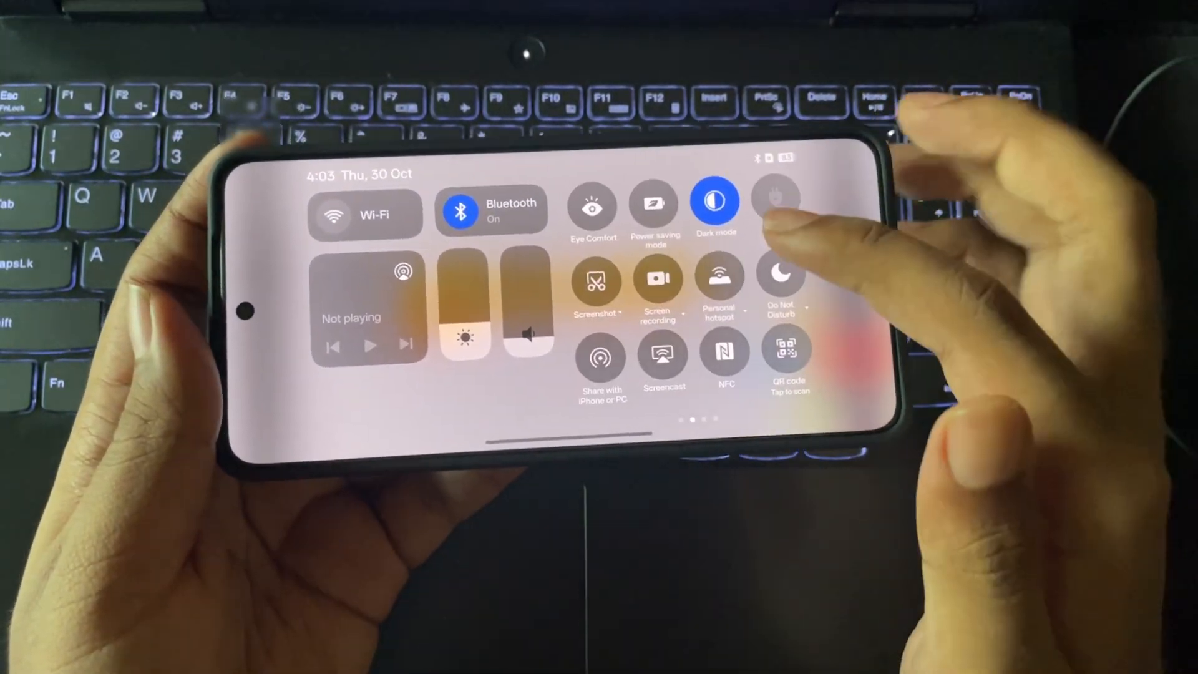
scroll("left", 3)
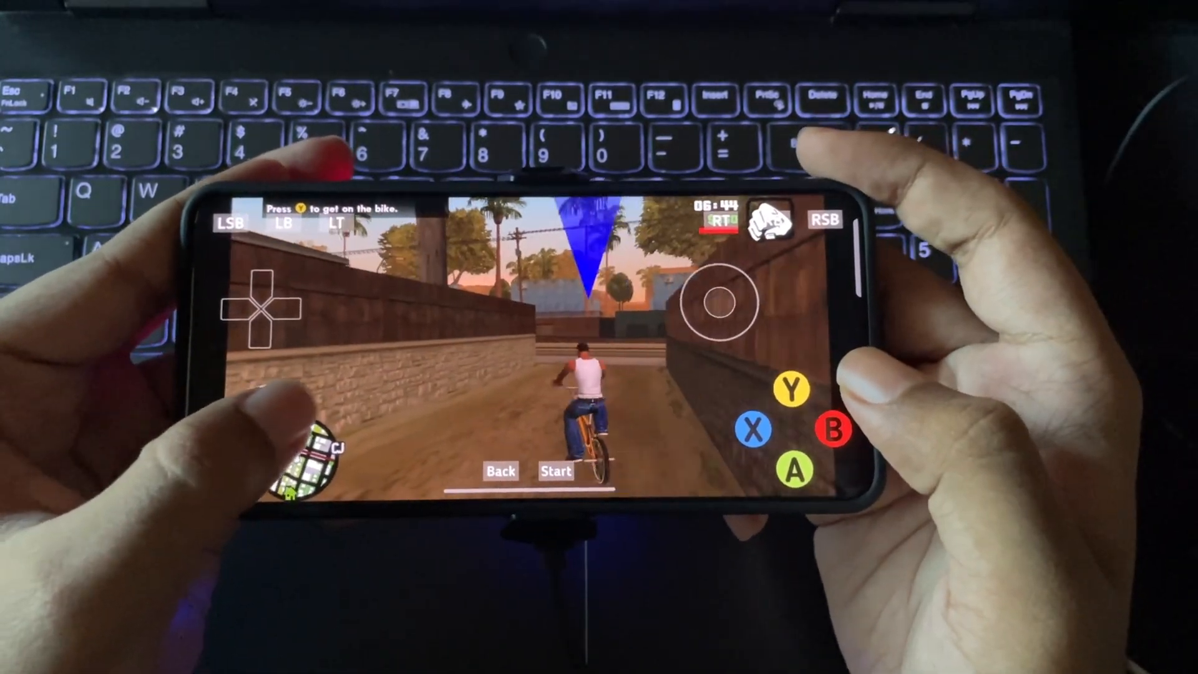
- Play GTA San Andreas in landscape using the on-screen gamepad button
left_click(795, 471)
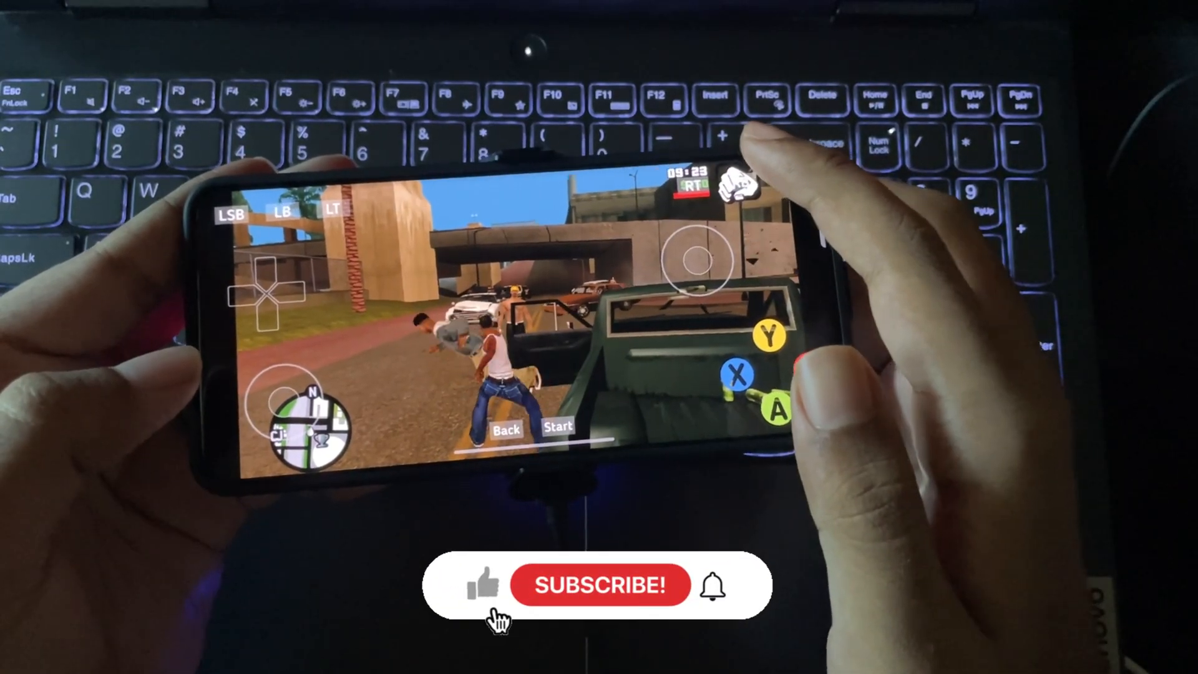
- Use the virtual controls to get CJ into the green pickup and drive off
left_click(600, 585)
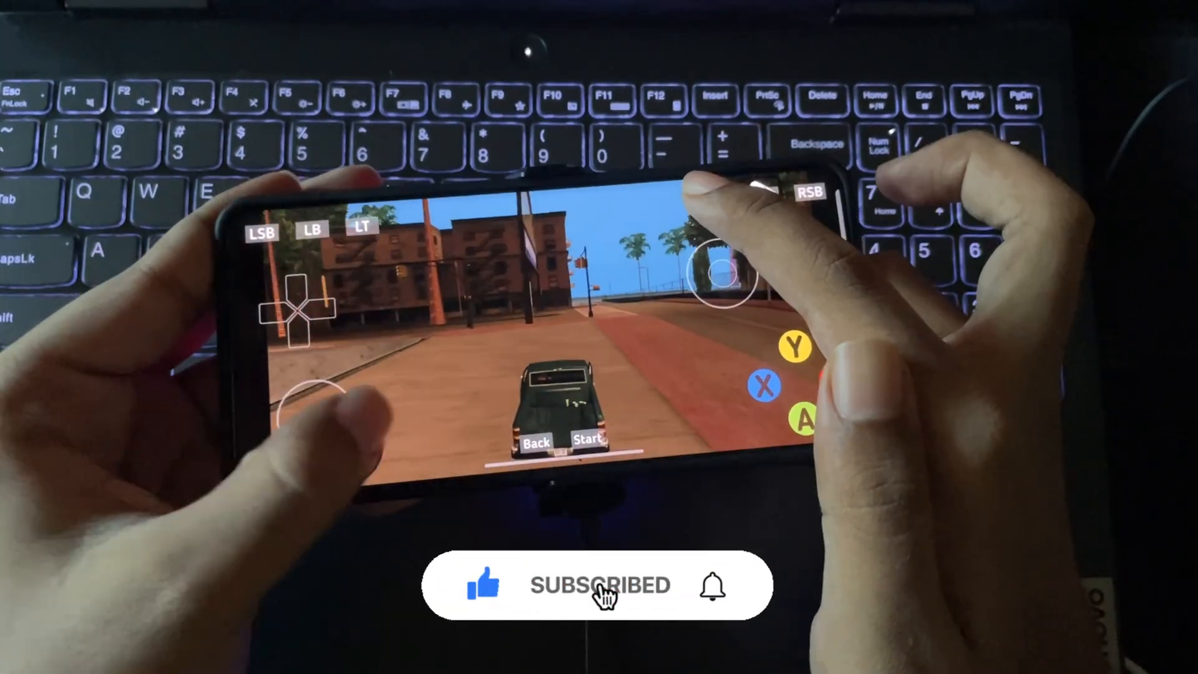